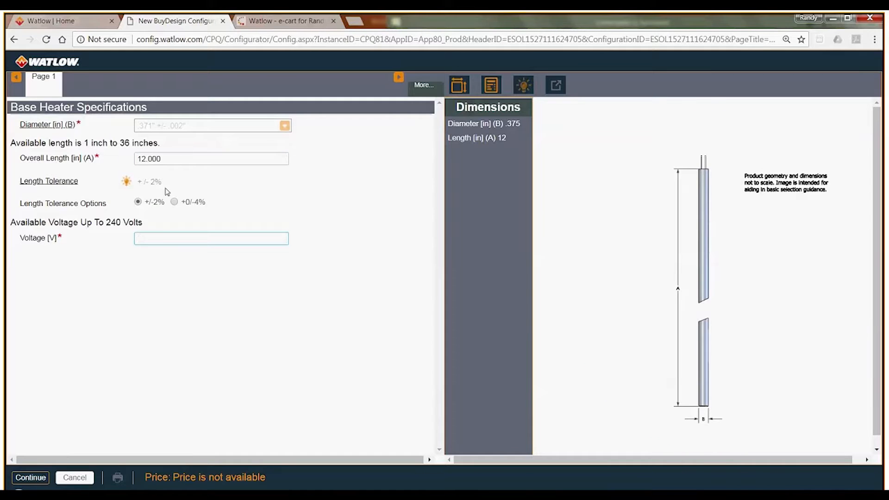
- Enter 110 V as the heater voltage and show the sheath length tolerance notes
click(211, 237)
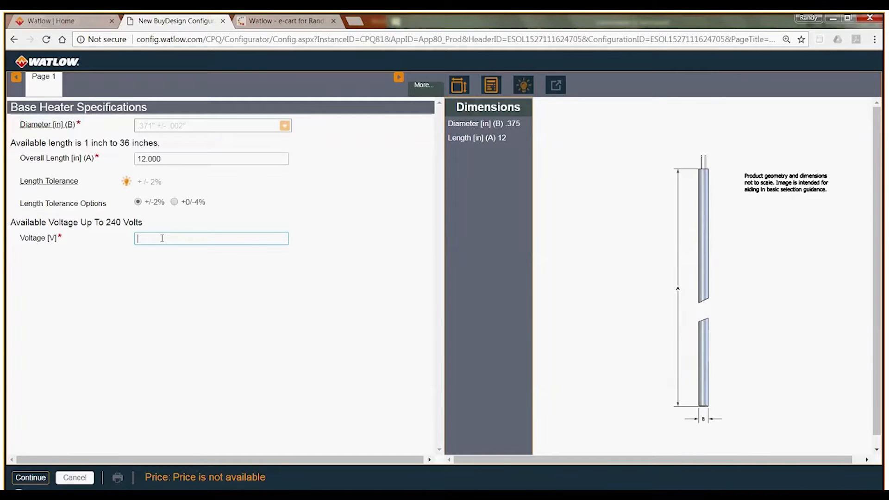
text(110)
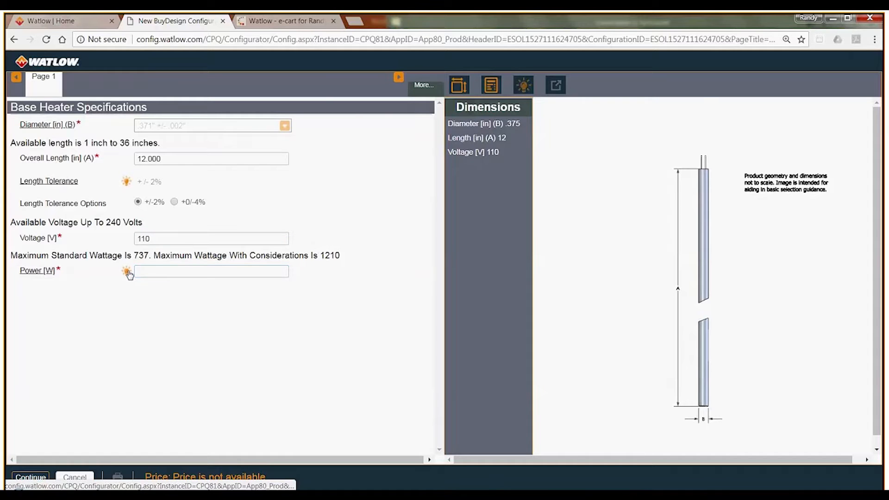
click(522, 84)
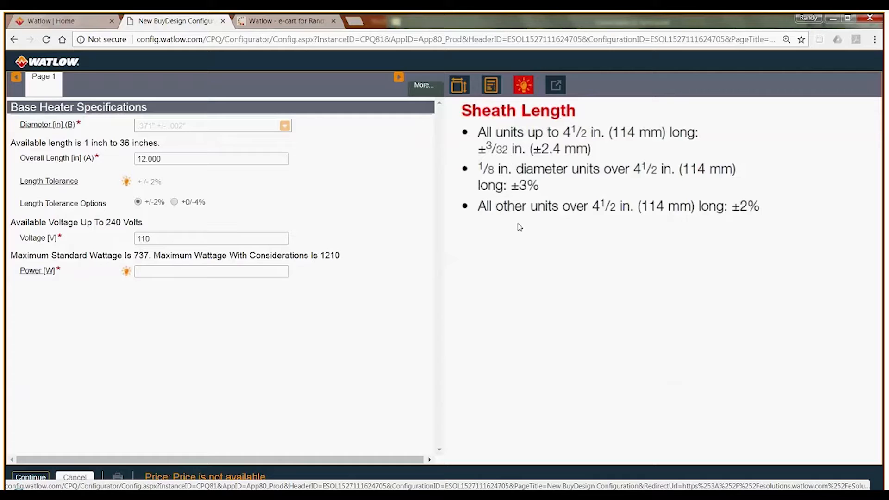
mouse_move(104, 449)
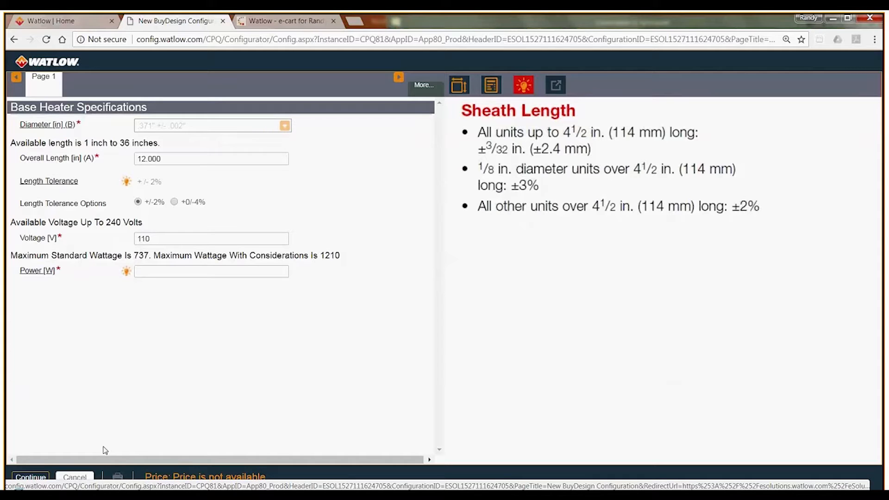
- Enter 300 W in the Power field
click(210, 271)
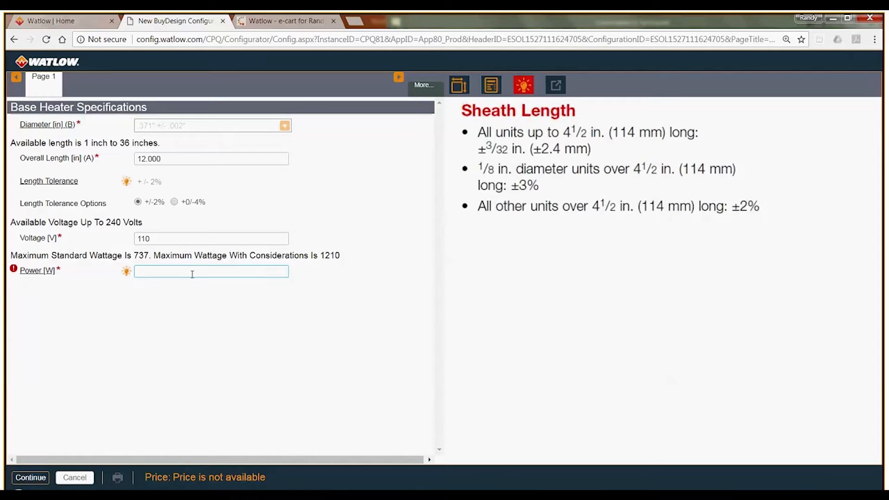
text(300)
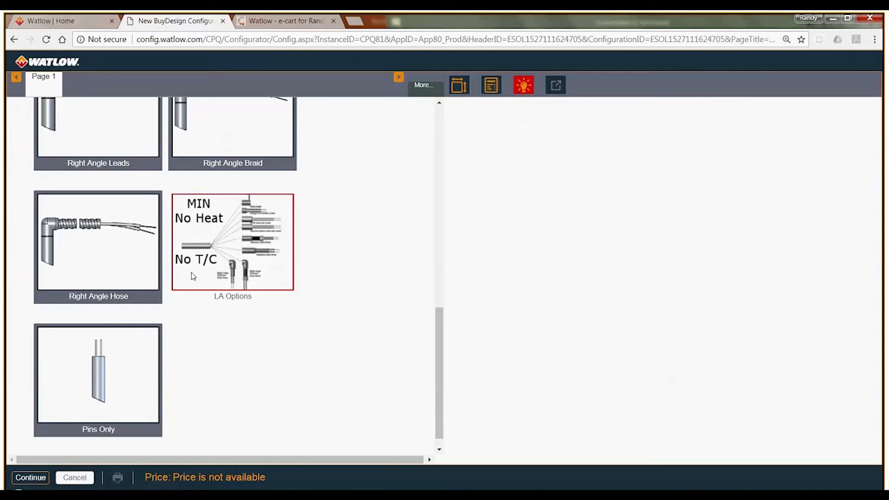
- Choose Right Angle Hose leads, keeping 16 in lead and 14 in protection lengths
click(98, 244)
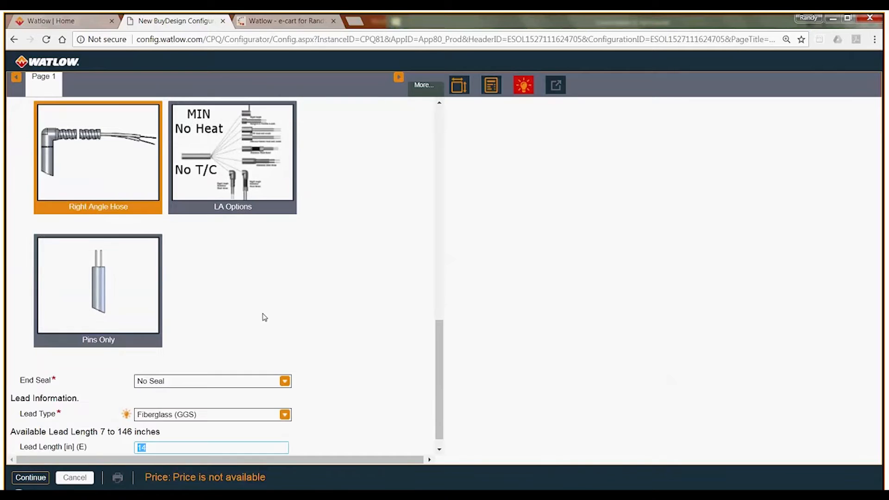
scroll(down, 3)
text(16)
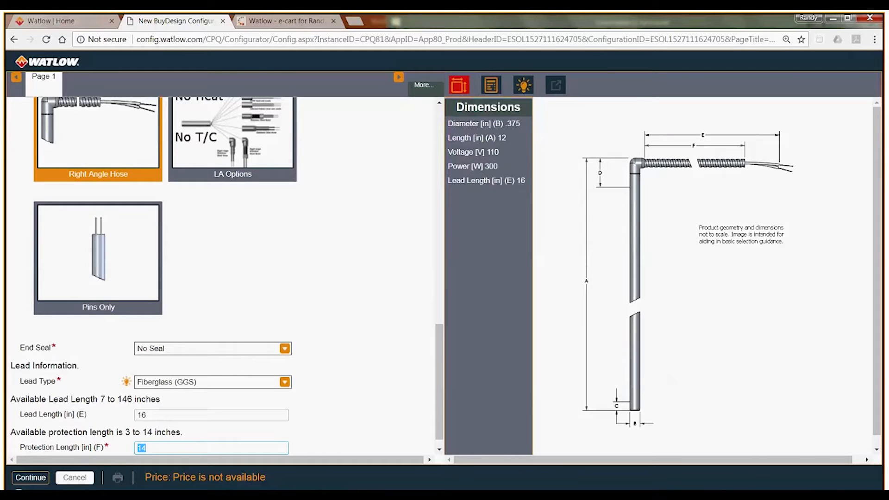
mouse_move(286, 317)
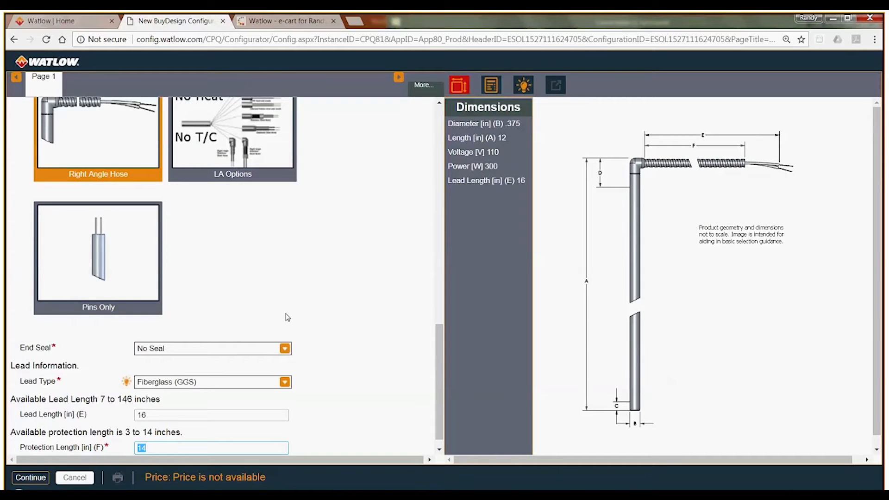
click(30, 477)
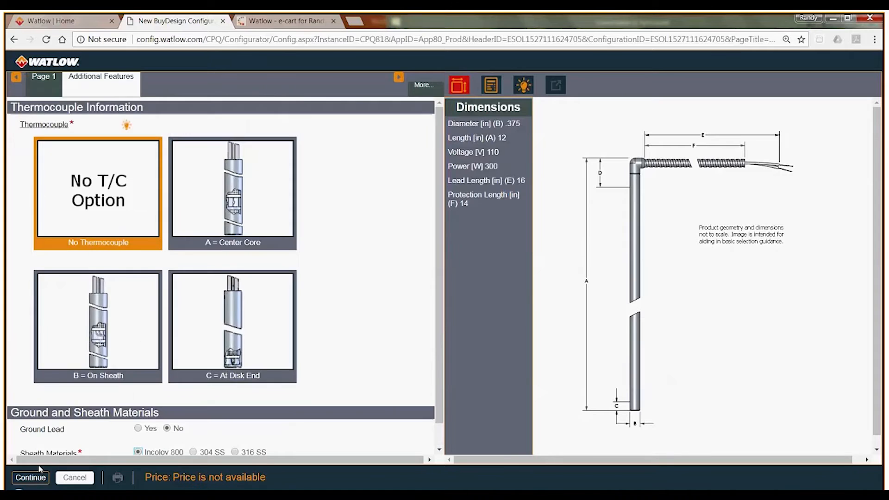
- Add an A = Center Core thermocouple and choose type J
click(232, 190)
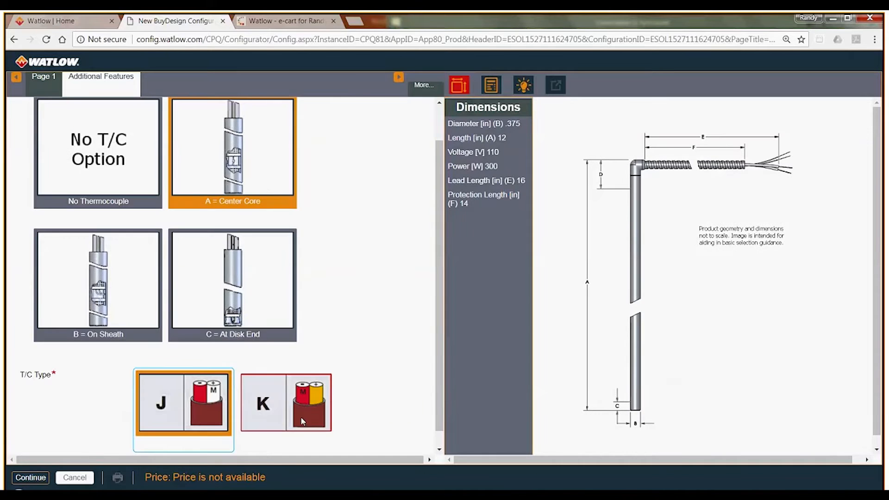
click(285, 402)
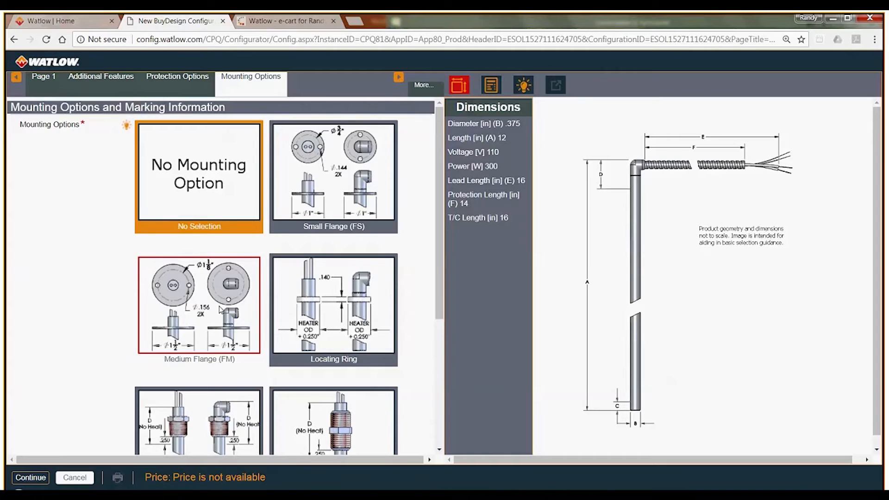
- Keep the staked flange 3.000 in from the lead end and continue to No Heat settings
scroll(down, 3)
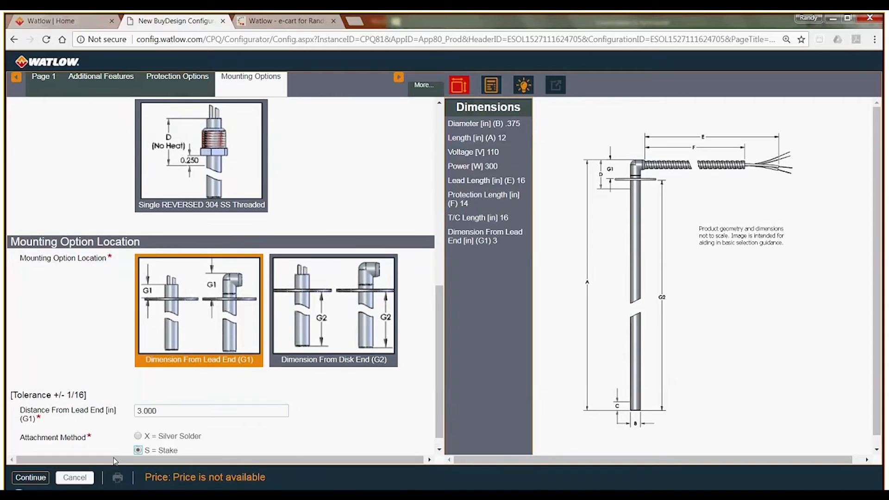
scroll(down, 3)
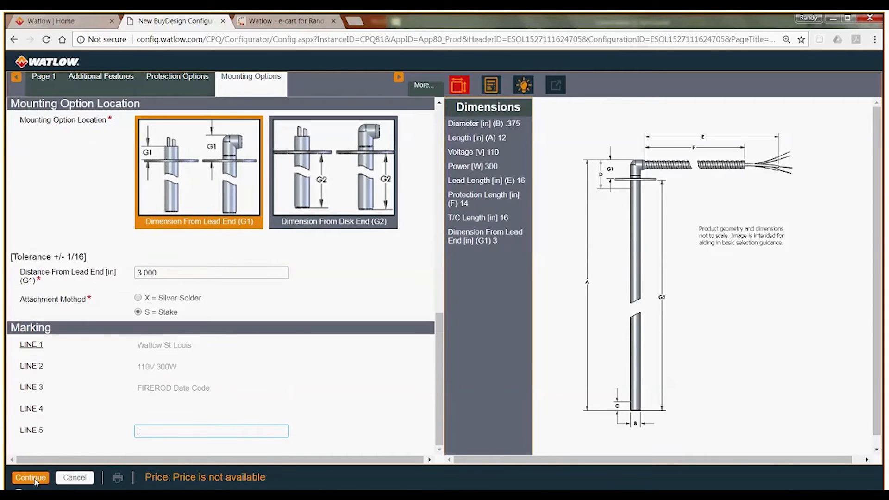
scroll(down, 3)
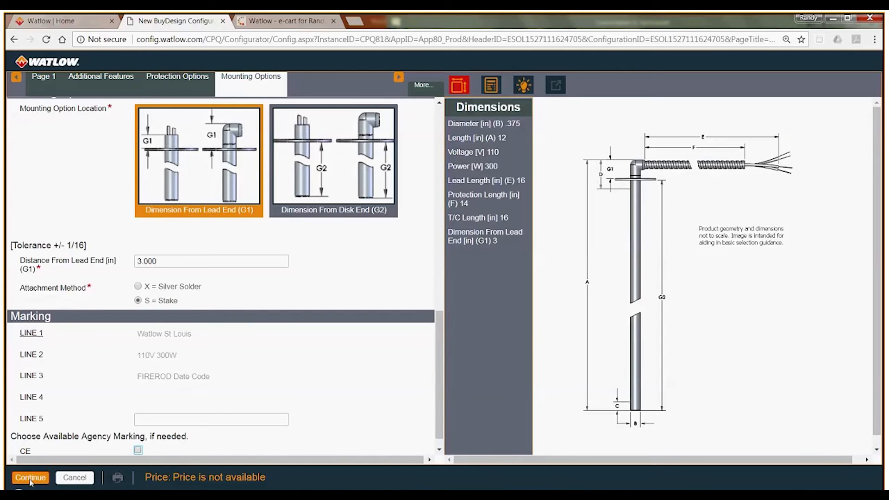
click(30, 478)
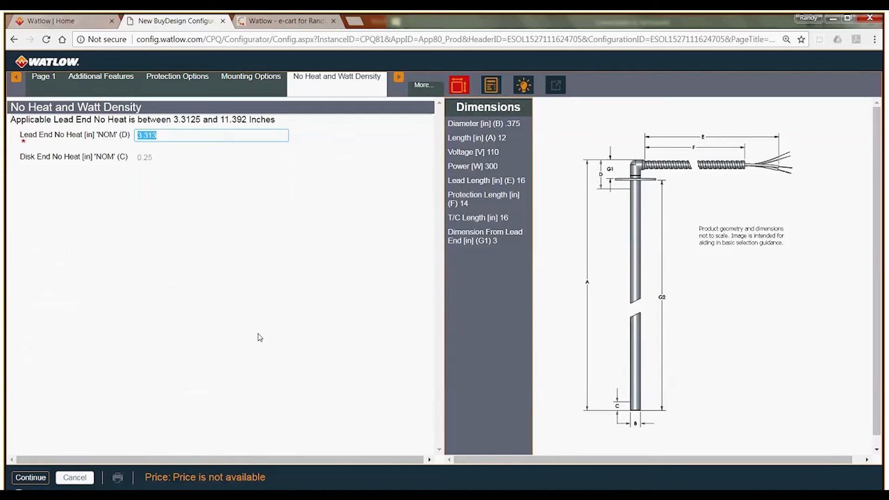
- Accept 3.313 in lead-end no-heat, get the 127.95 USD price, and finish
click(31, 478)
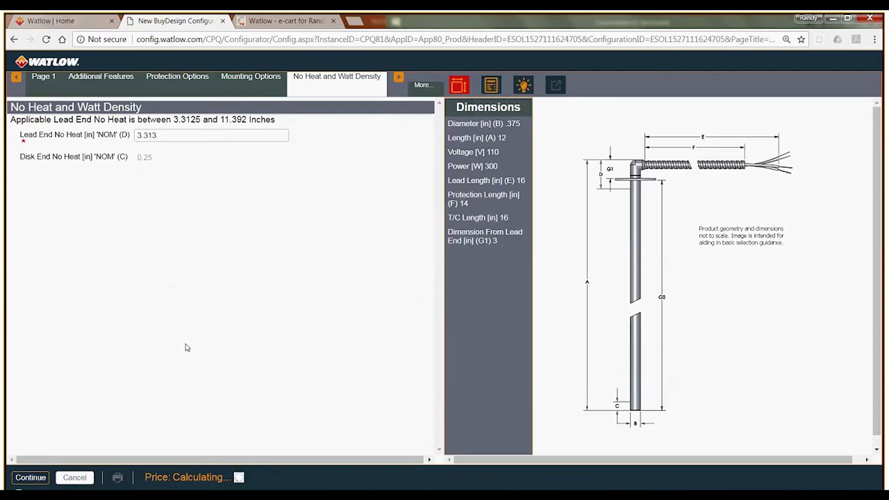
click(211, 135)
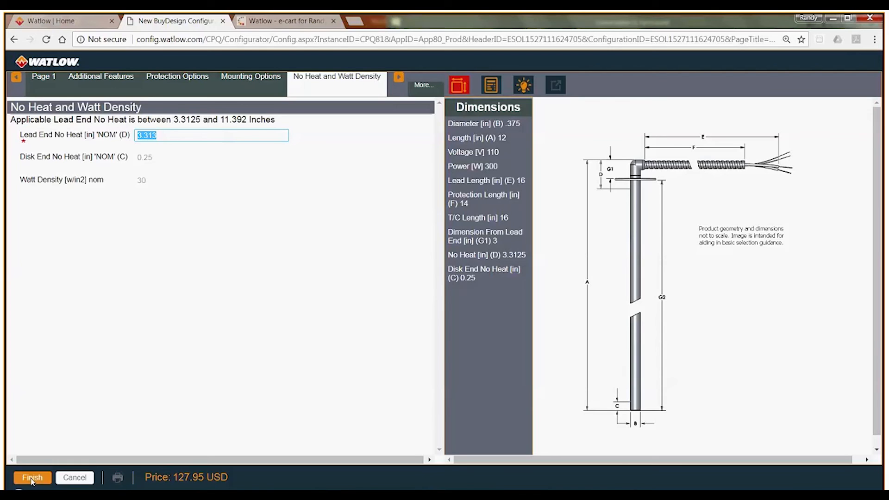
click(32, 477)
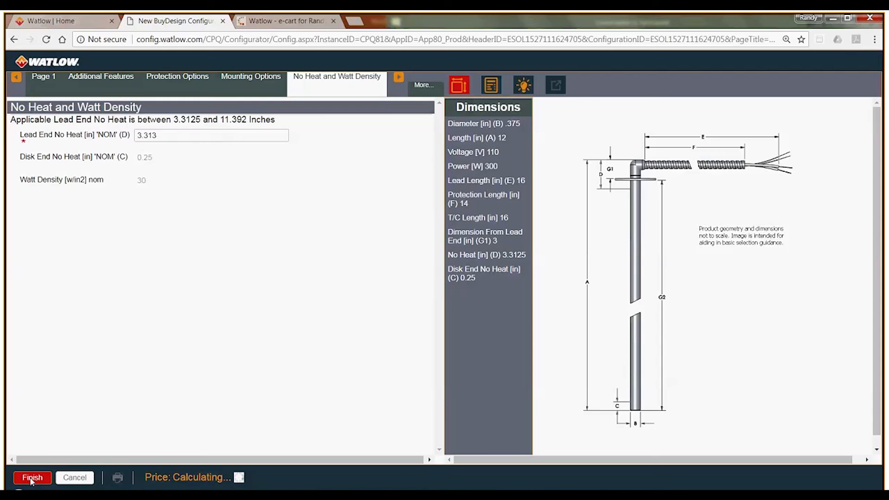
click(33, 478)
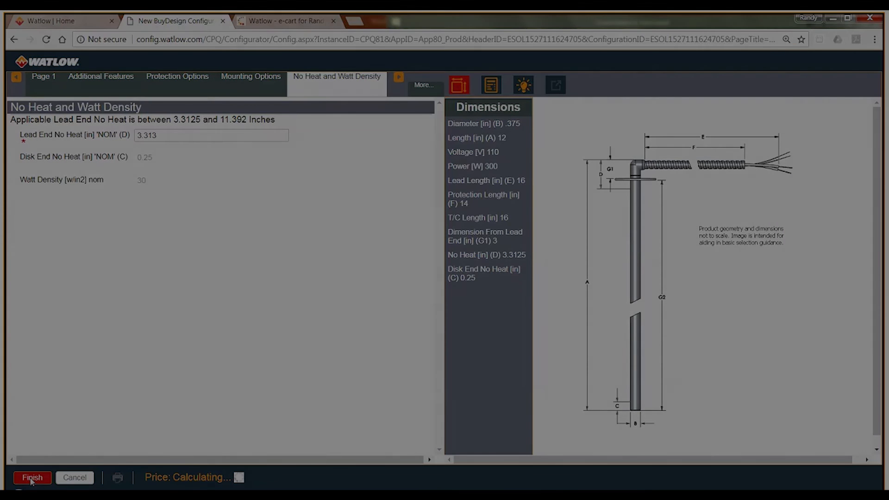